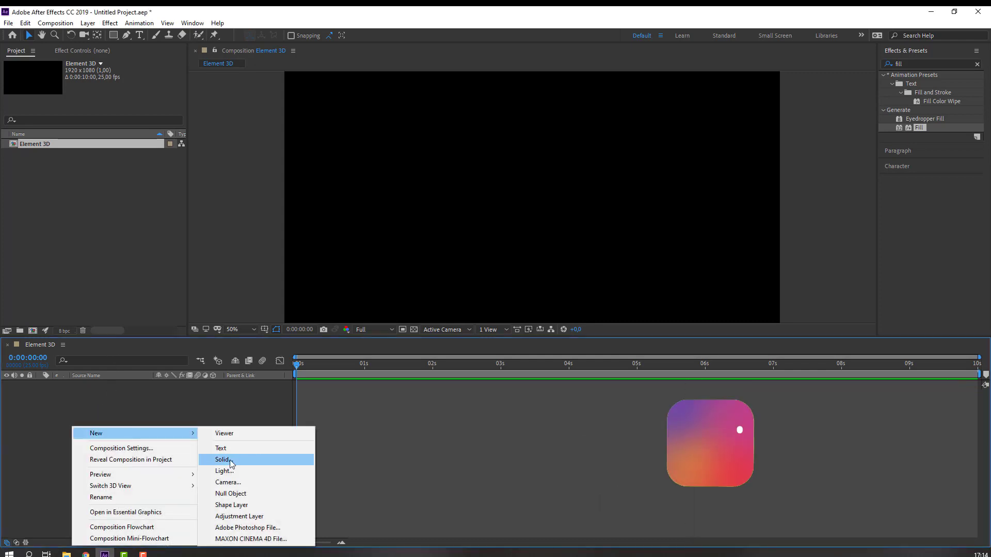
Create a new full-frame solid layer named E3D in the Element 3D composition
{"action": "left_click", "coordinate": [223, 459]}
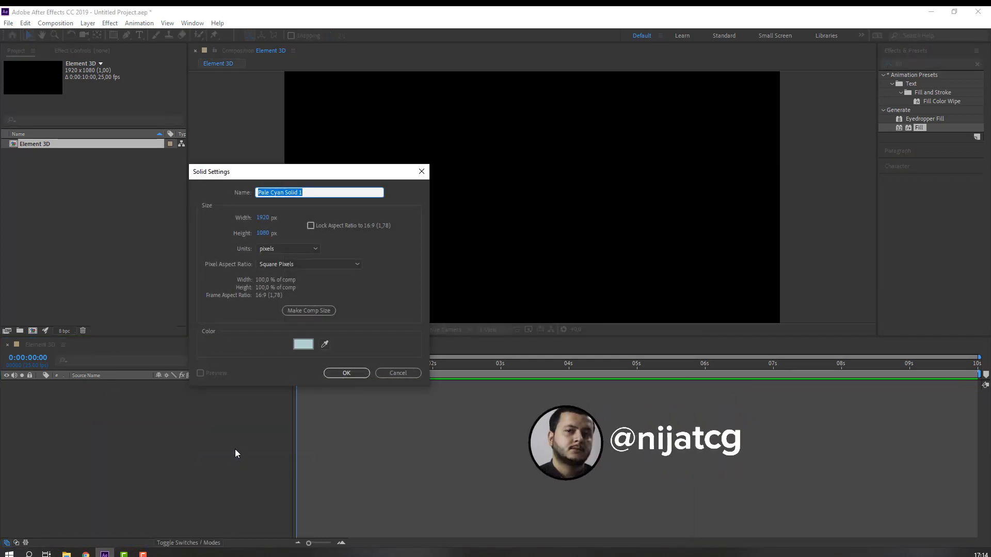
{"action": "type", "text": "E3D"}
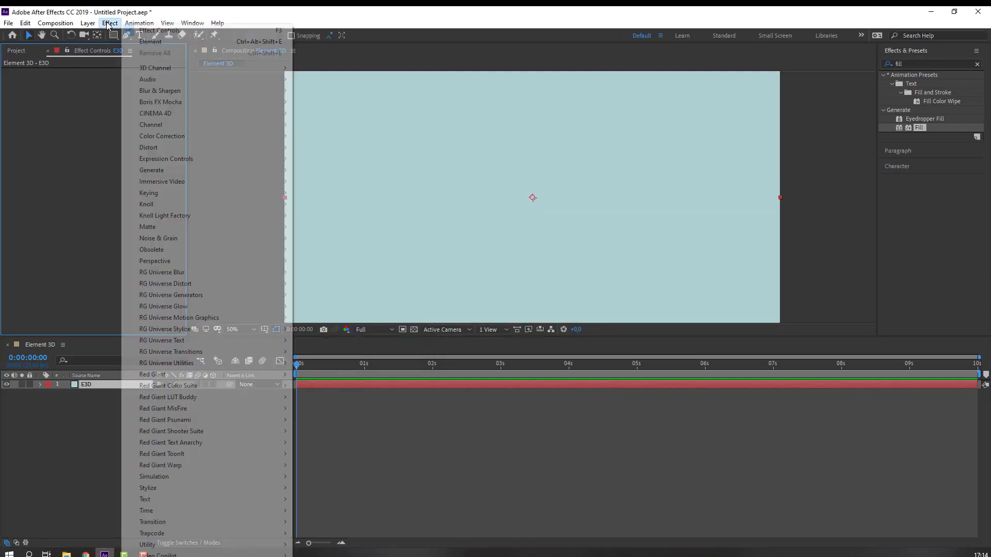
{"action": "mouse_move", "coordinate": [157, 554]}
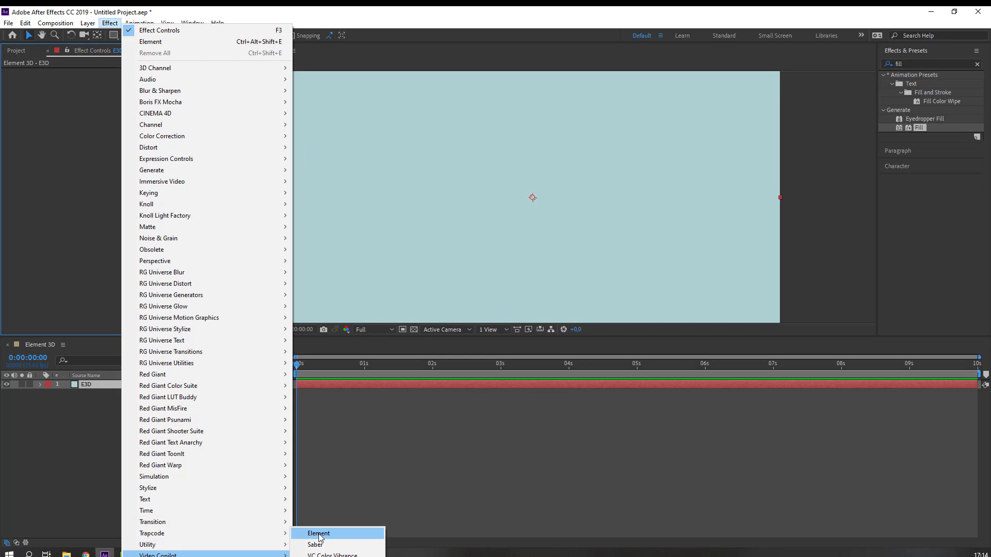
Apply Video Copilot's Element effect to the E3D solid and enter Scene Setup
{"action": "left_click", "coordinate": [318, 533]}
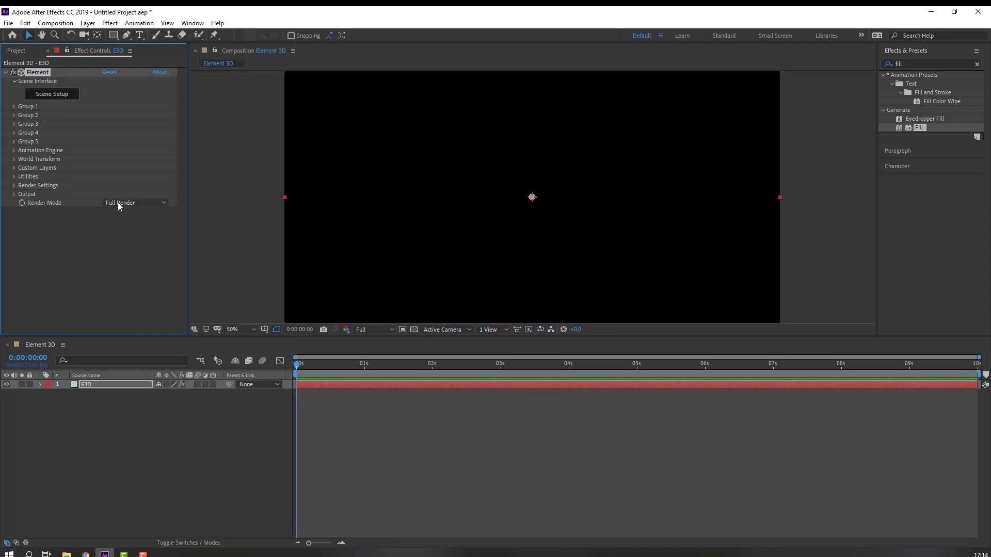
{"action": "mouse_move", "coordinate": [166, 361]}
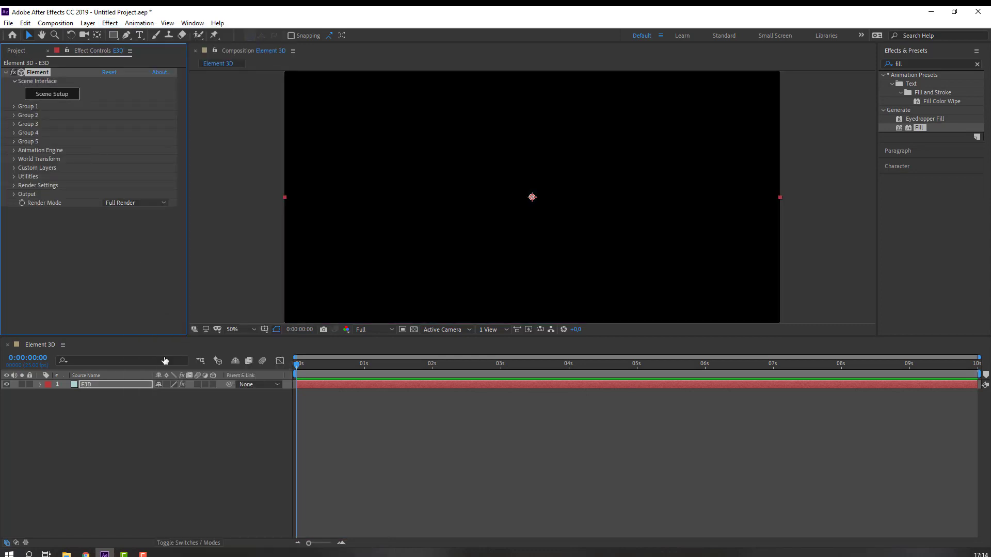
{"action": "left_click", "coordinate": [53, 94]}
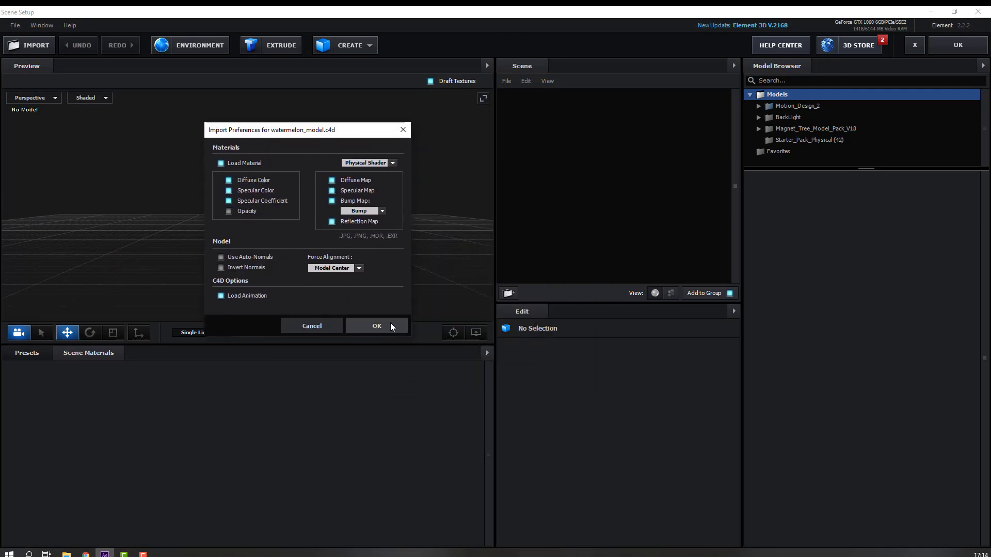
Import watermelon_model.c4d with its six materials into the Element 3D scene
{"action": "left_click", "coordinate": [376, 325]}
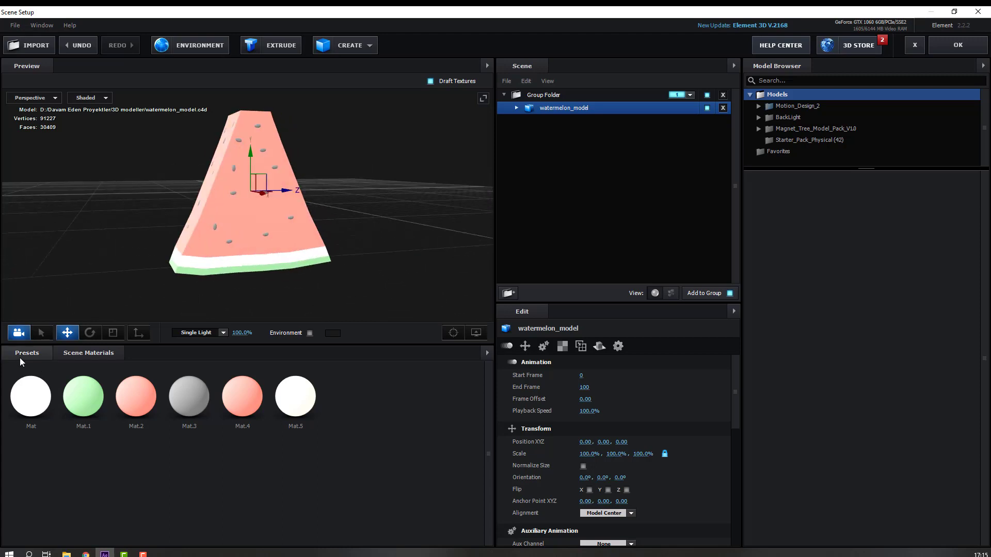
Put the Physical Flat_Color preset on the rind and expand watermelon_model's material list
{"action": "left_click", "coordinate": [27, 353]}
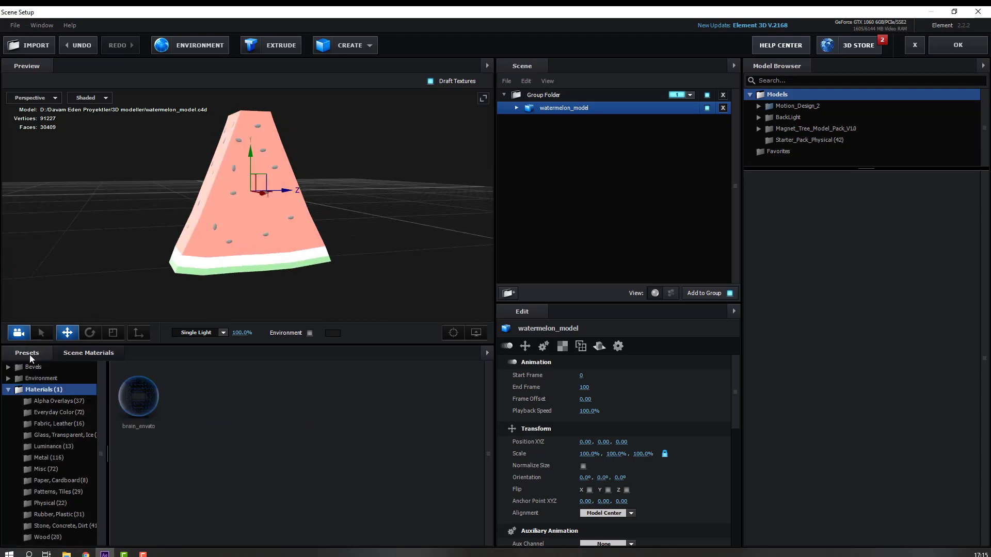
{"action": "left_click", "coordinate": [50, 503]}
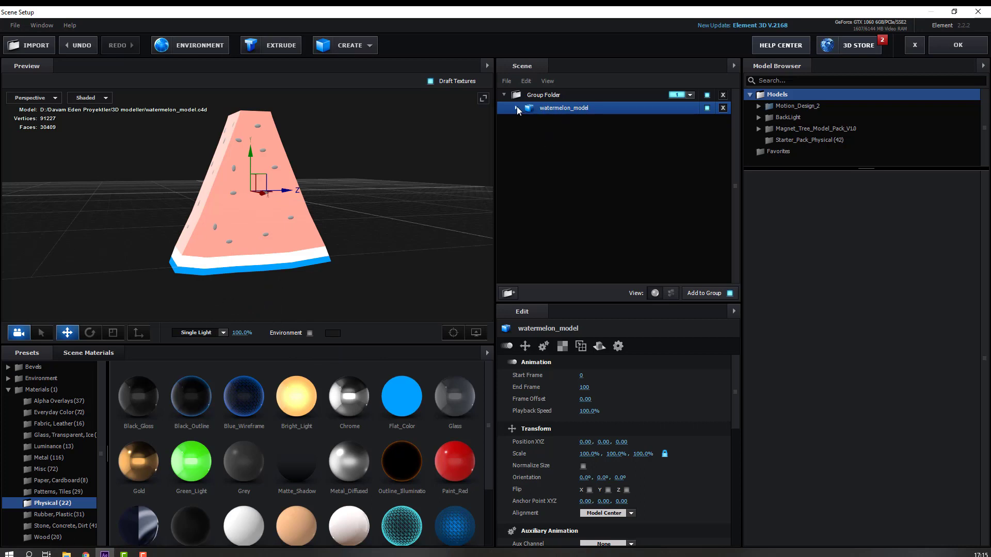
{"action": "left_click", "coordinate": [516, 109]}
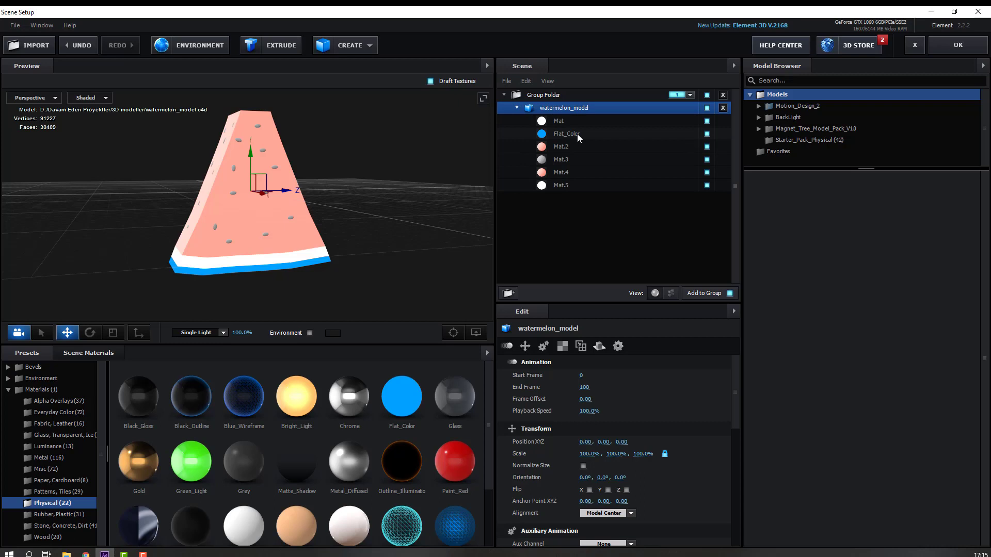
Tint the rind's Flat_Color diffuse 81D27D green and drop Flat_Color onto the white band's Mat
{"action": "left_click", "coordinate": [567, 134]}
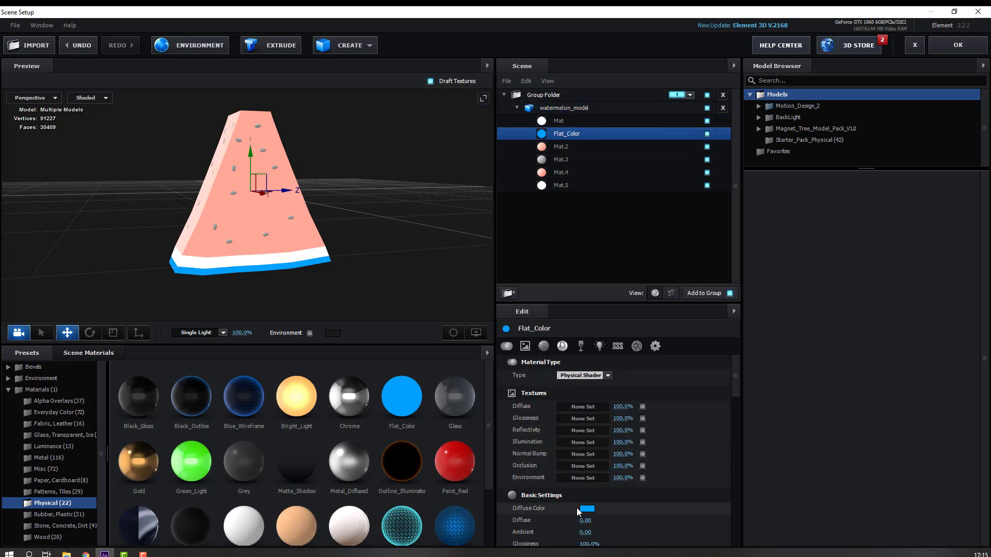
{"action": "left_click", "coordinate": [587, 508]}
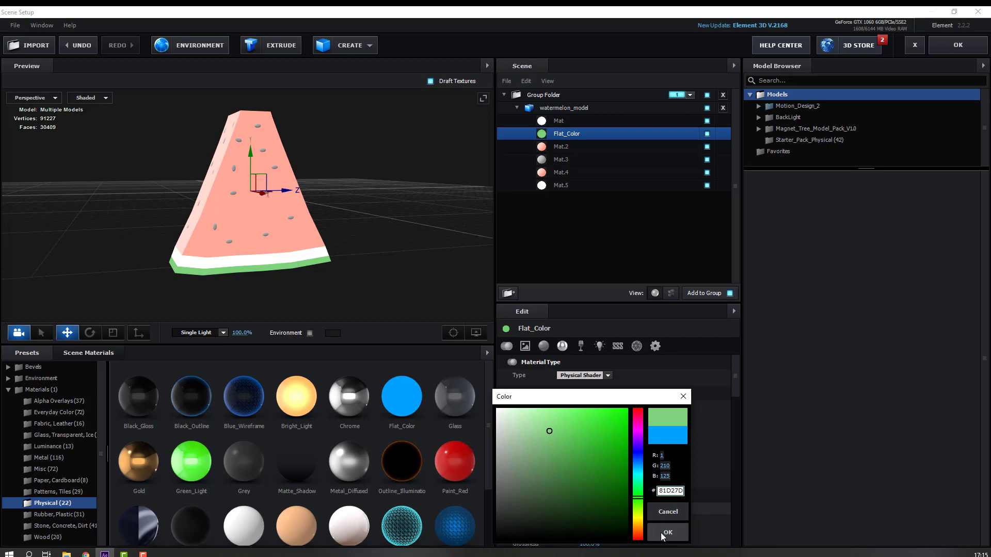
{"action": "left_click", "coordinate": [666, 532]}
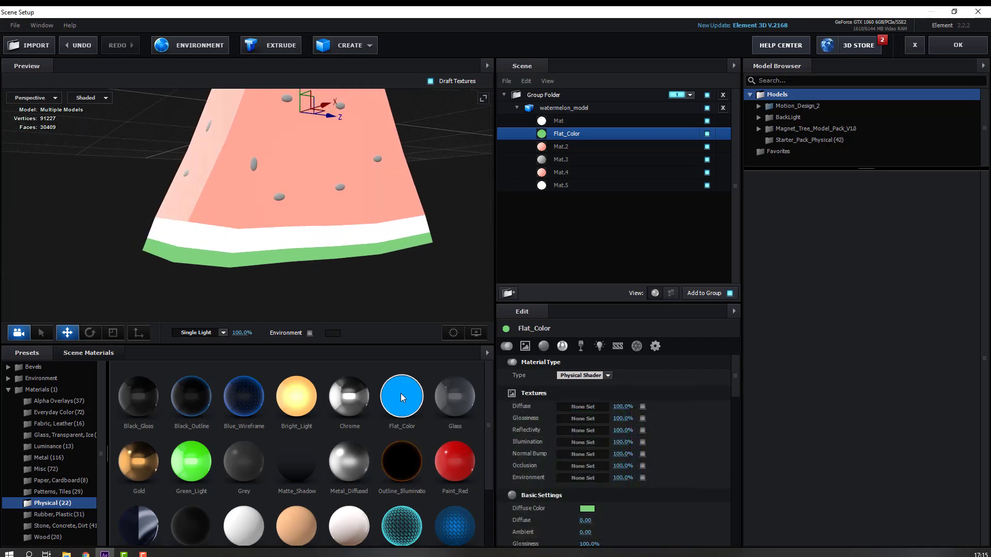
{"action": "left_click_drag", "start_coordinate": [402, 397], "coordinate": [174, 202]}
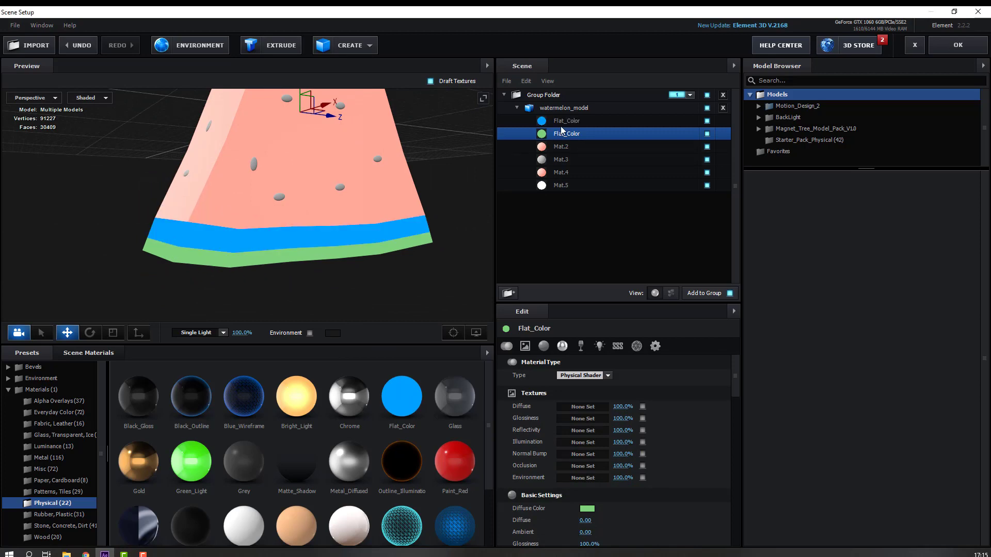
Set the white band's Flat_Color diffuse colour to near-white EDF6FF
{"action": "left_click", "coordinate": [567, 121]}
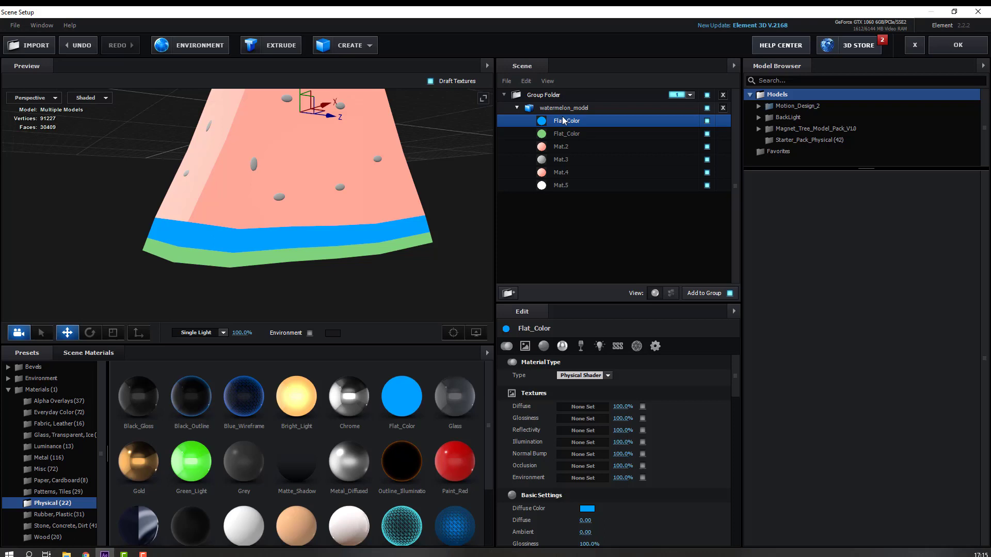
{"action": "left_click", "coordinate": [586, 507]}
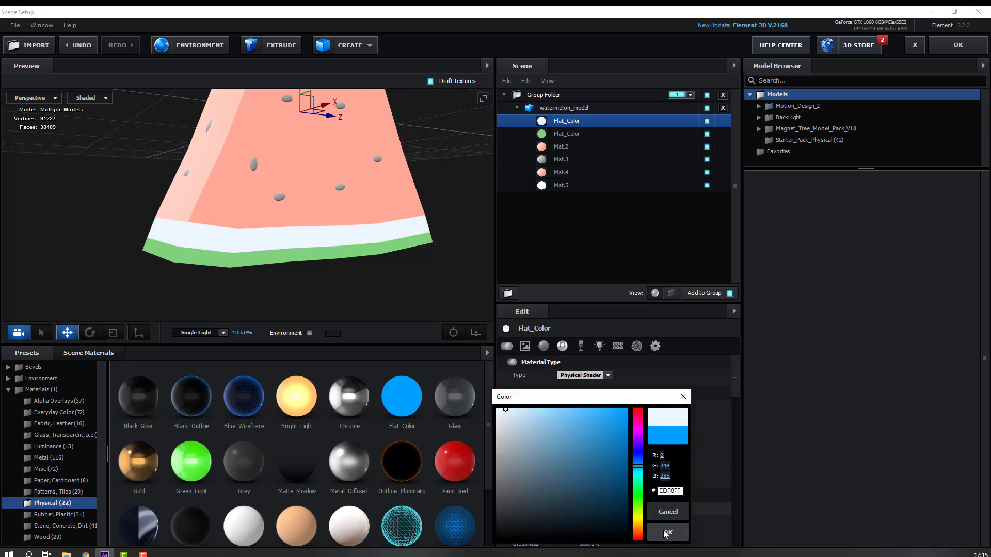
{"action": "left_click", "coordinate": [668, 533]}
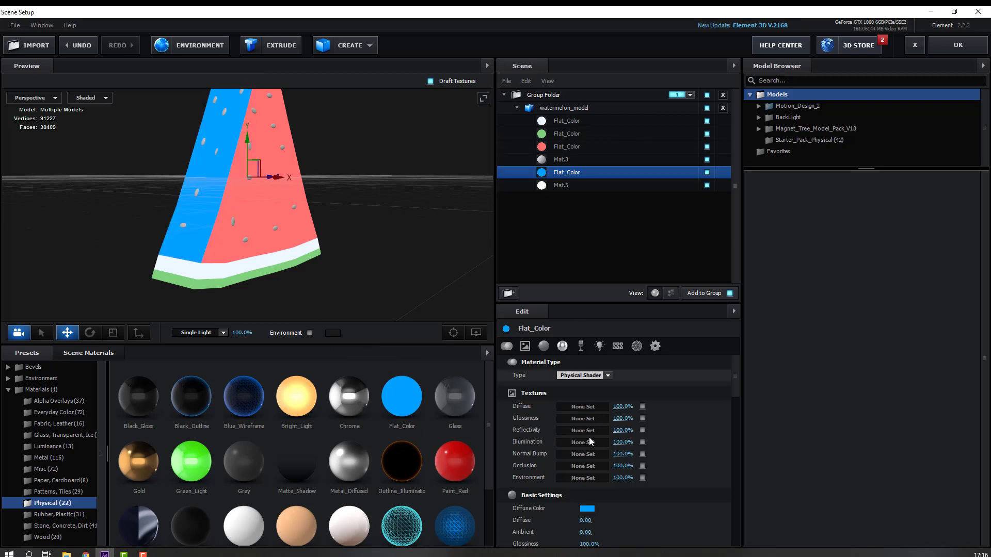
Set the side faces' Flat_Color diffuse colour to red FF0000
{"action": "left_click", "coordinate": [586, 508]}
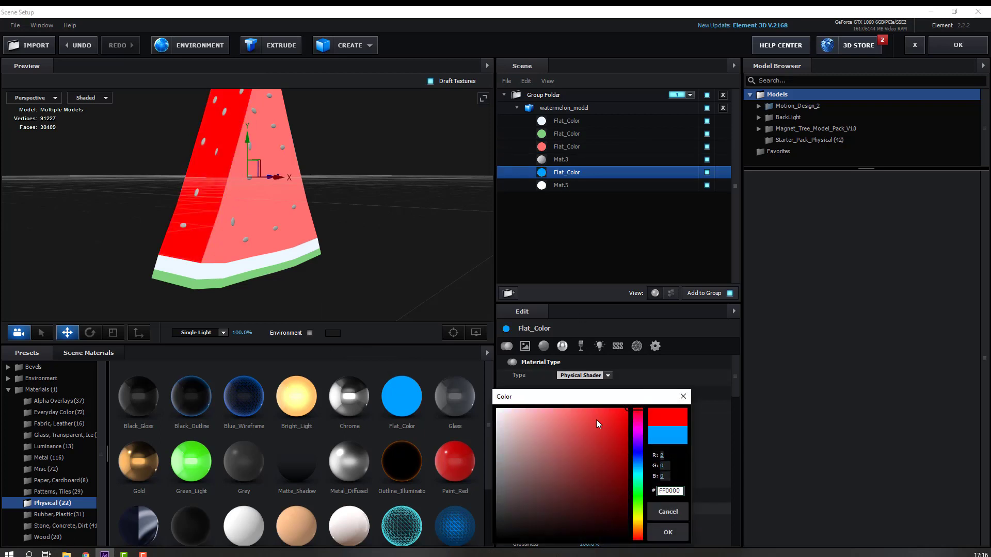
{"action": "left_click", "coordinate": [559, 421]}
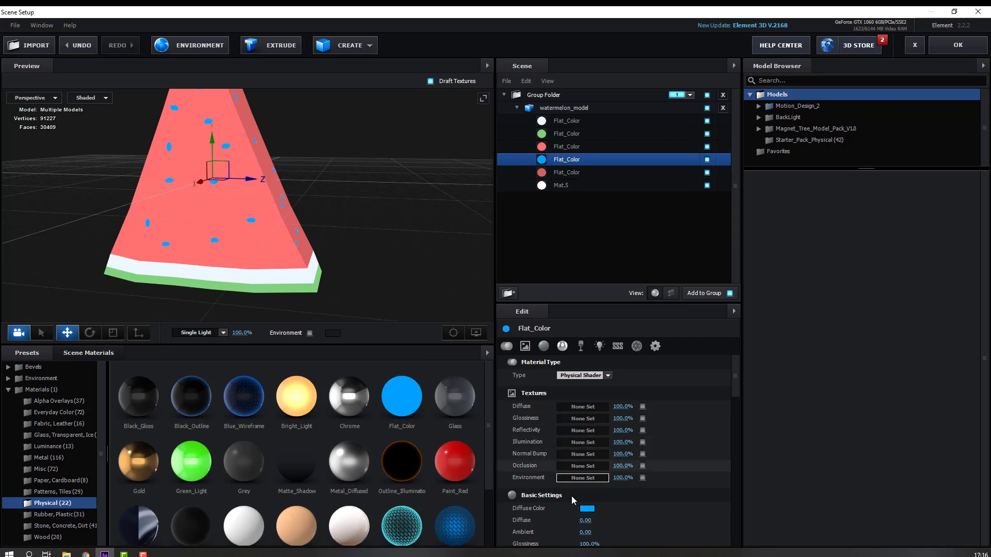
Make the seeds' Flat_Color diffuse black and confirm Scene Setup back to the composition
{"action": "left_click", "coordinate": [586, 507]}
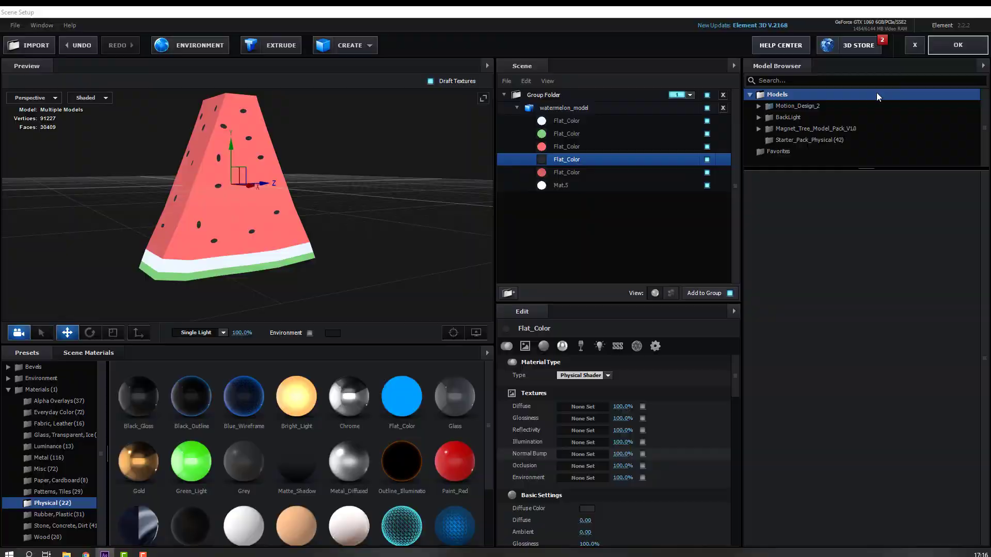
{"action": "left_click", "coordinate": [956, 44]}
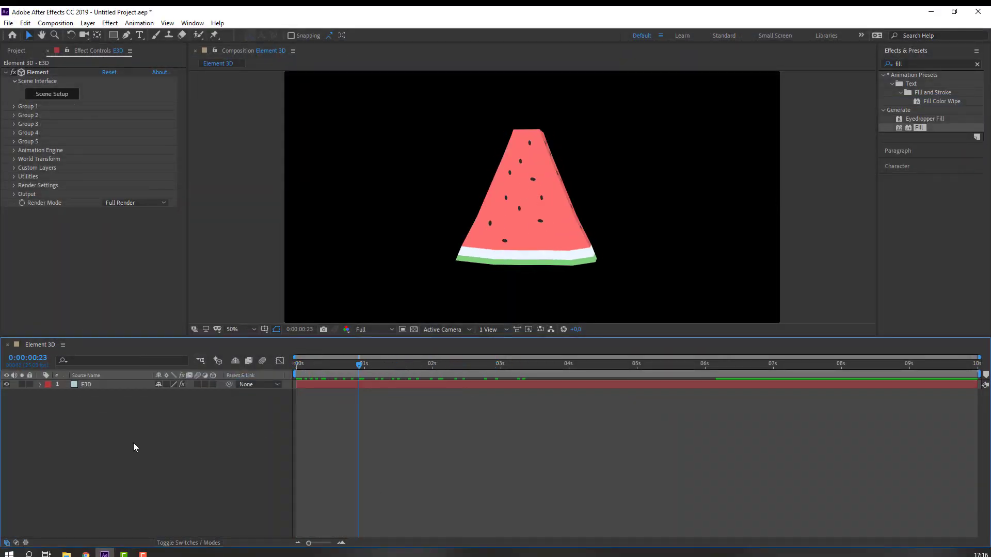
Create a new solid named BG and place it below the E3D layer
{"action": "right_click", "coordinate": [134, 447]}
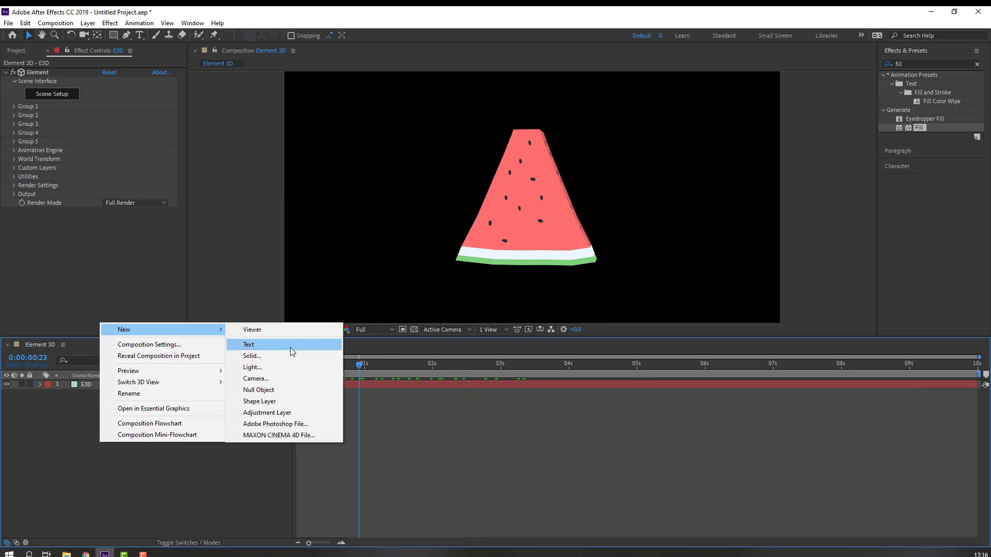
{"action": "left_click", "coordinate": [251, 356]}
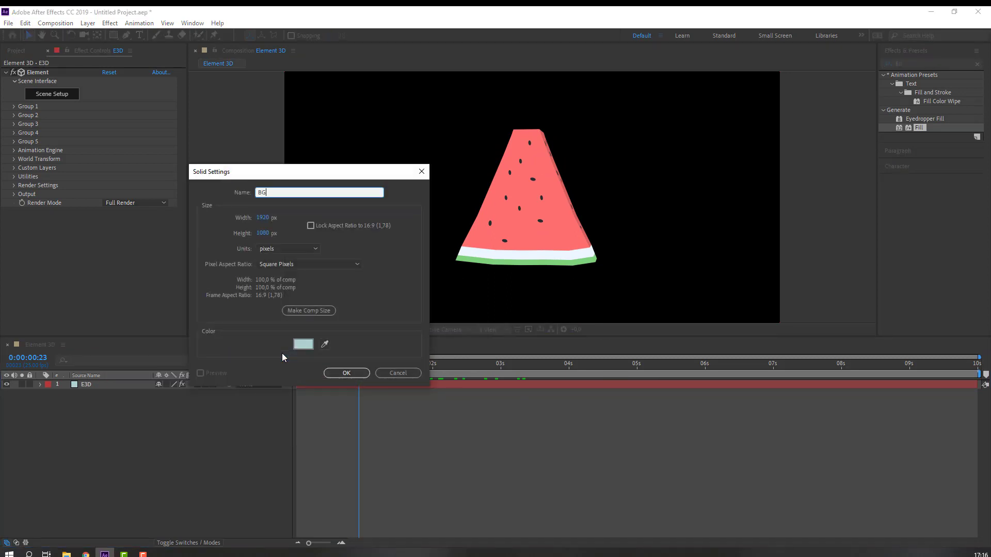
{"action": "left_click", "coordinate": [346, 373]}
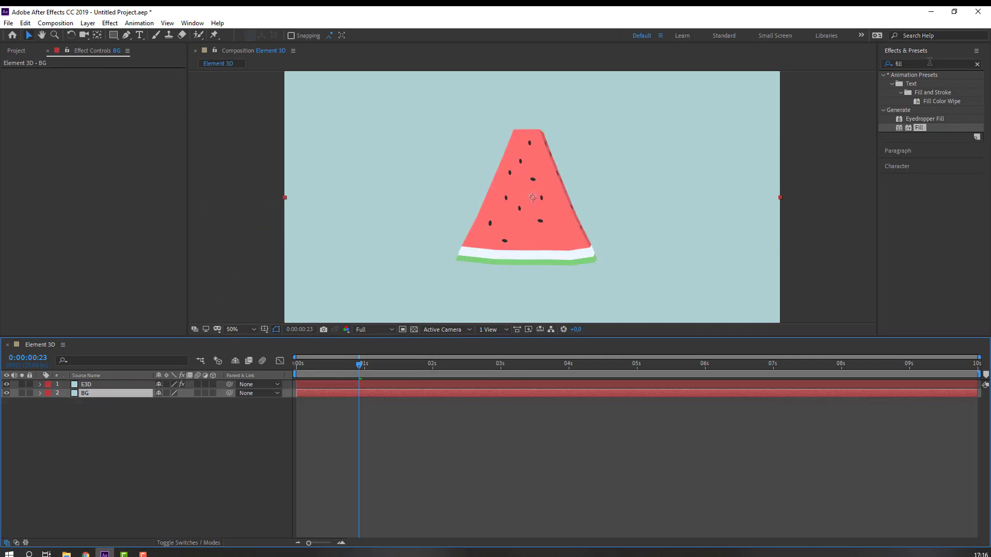
Add a Generate > Fill effect to BG with a warm yellow colour
{"action": "left_click", "coordinate": [919, 128]}
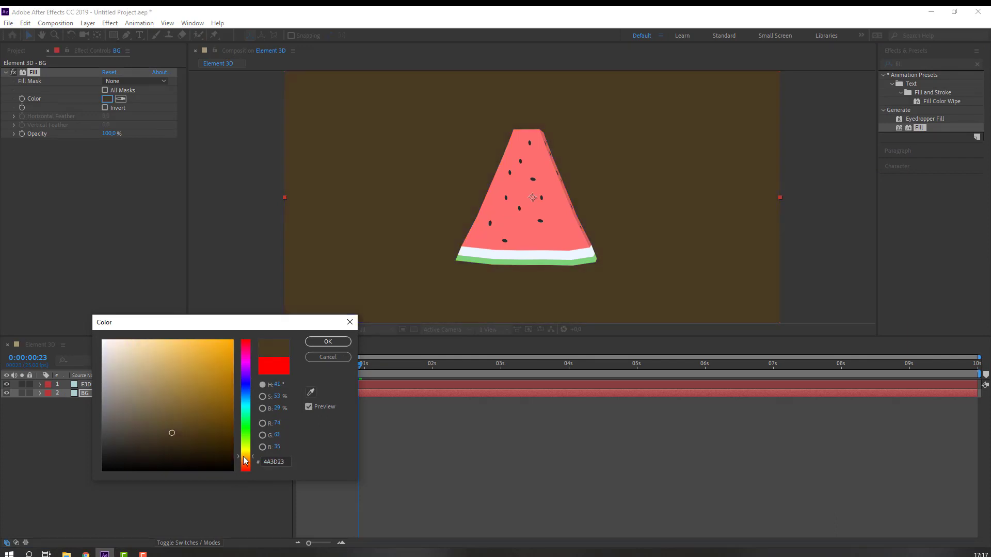
{"action": "left_click", "coordinate": [327, 341]}
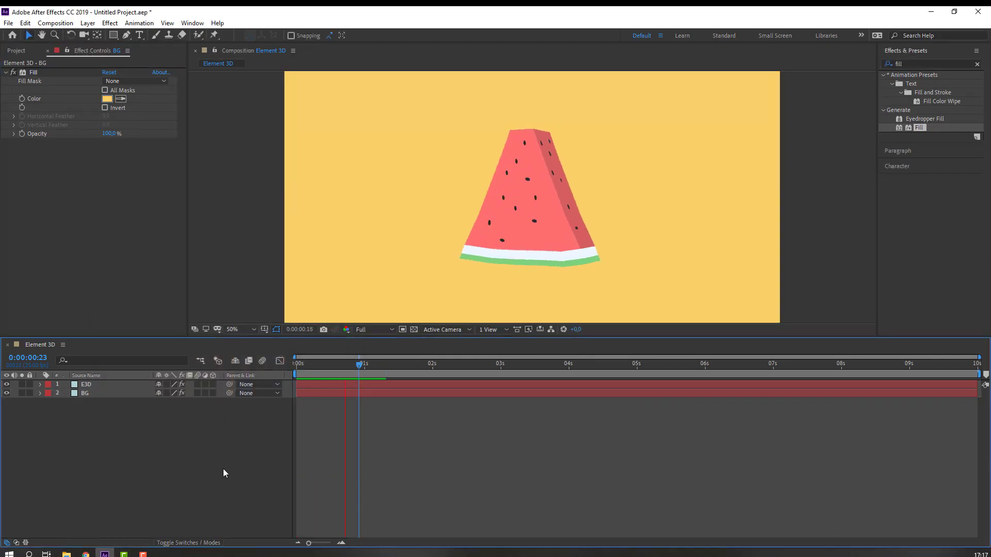